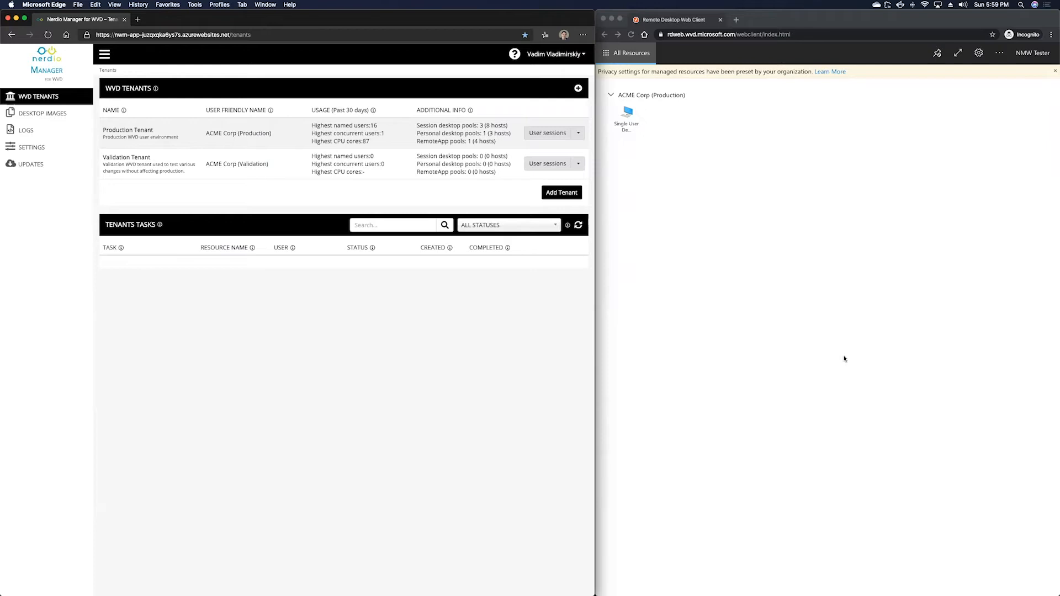
pyautogui.moveTo(590, 257)
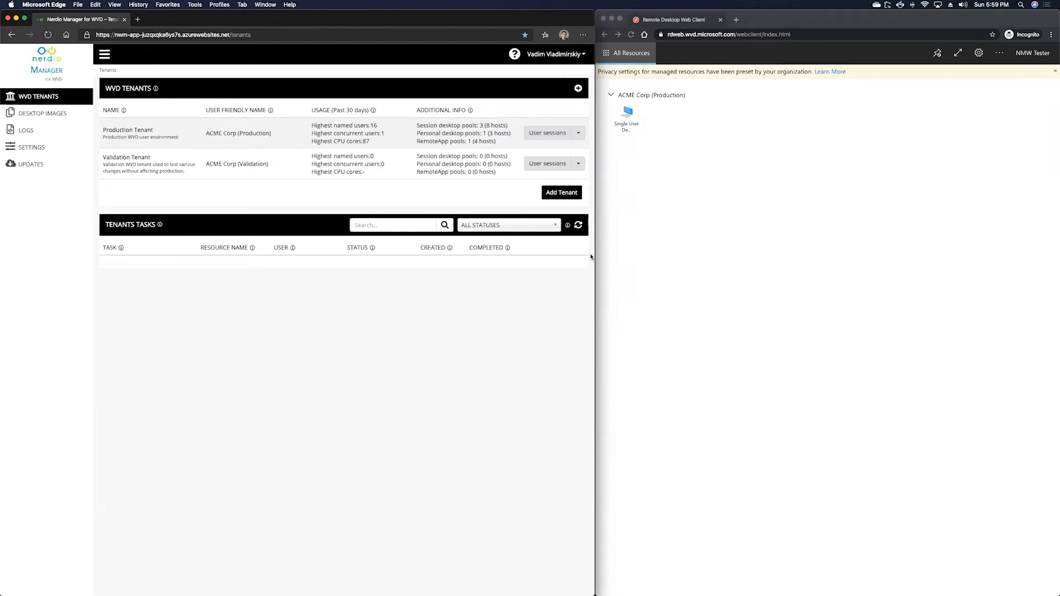
pyautogui.moveTo(128, 131)
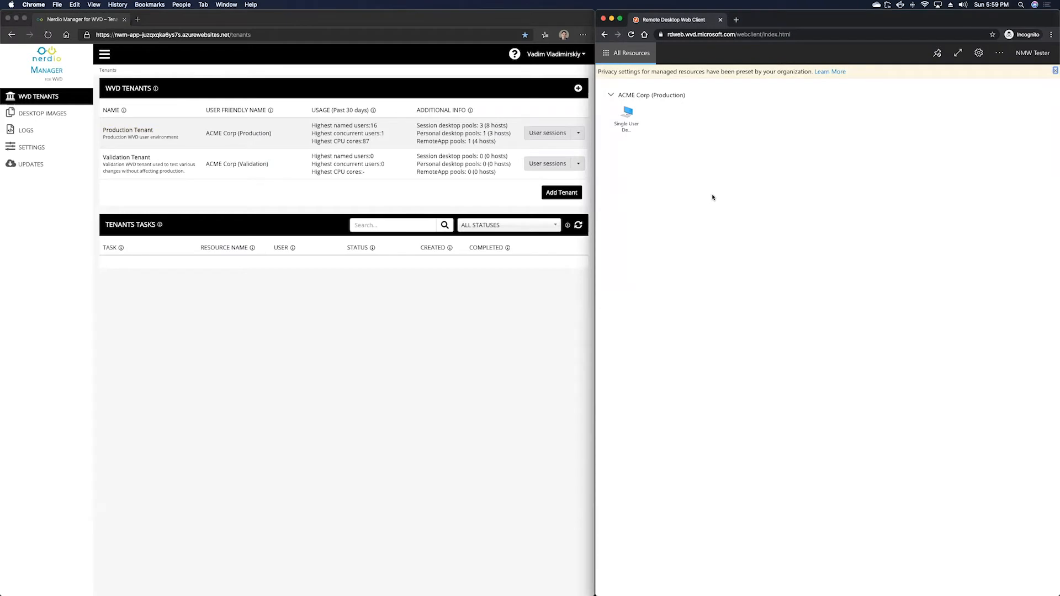
# - Bring up the actions menu for the Legacy Applications pool in the Production Tenant
pyautogui.click(630, 34)
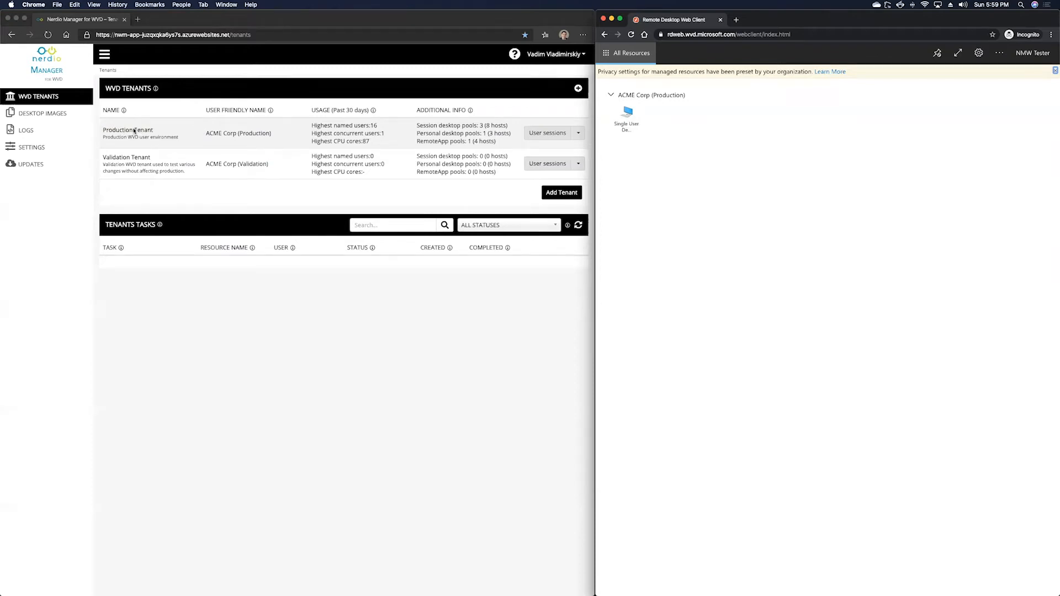
pyautogui.click(127, 131)
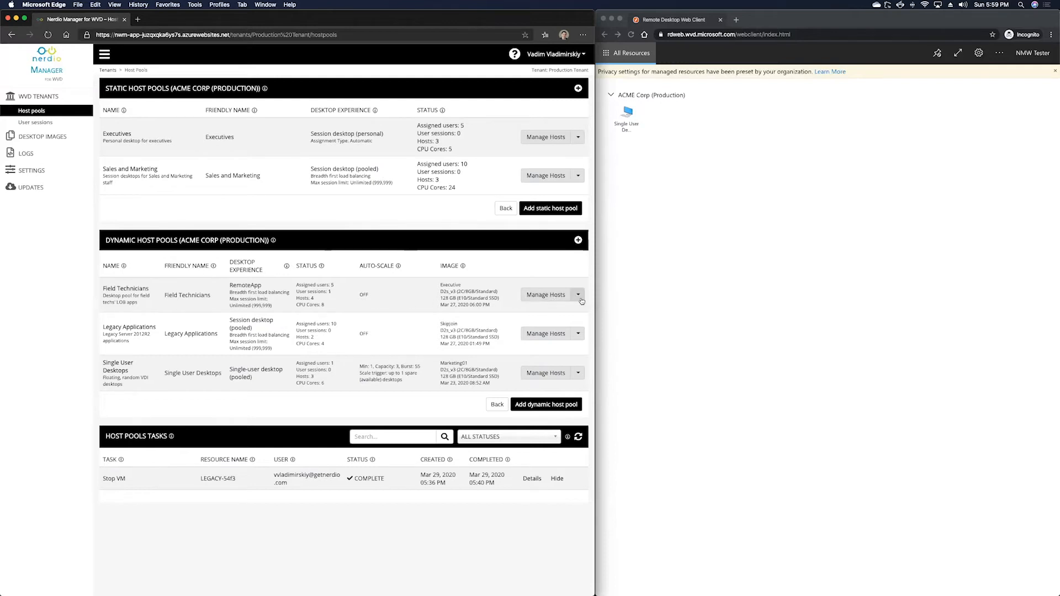
pyautogui.moveTo(580, 338)
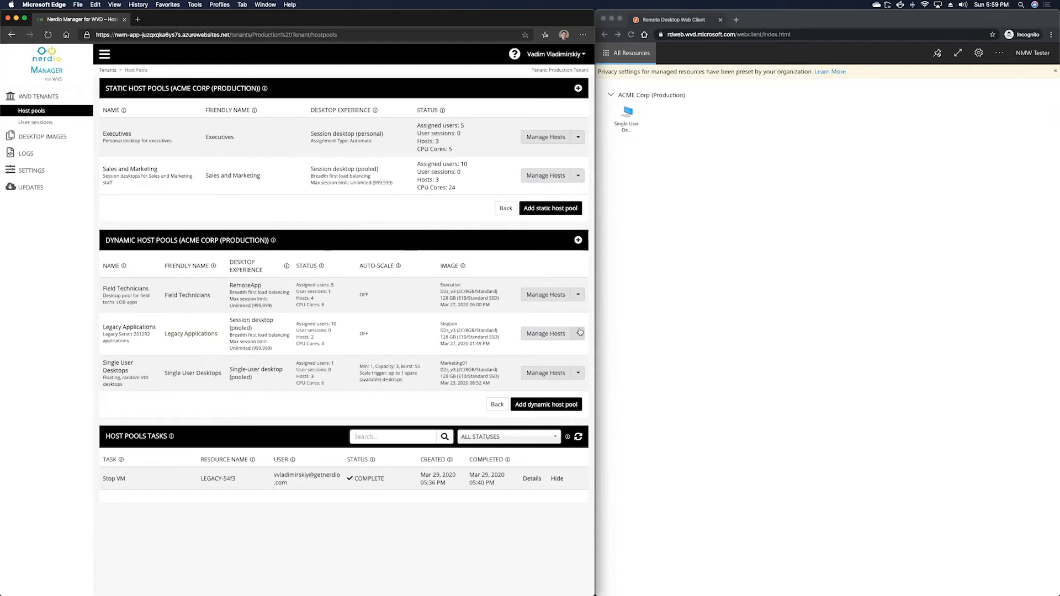
pyautogui.click(578, 333)
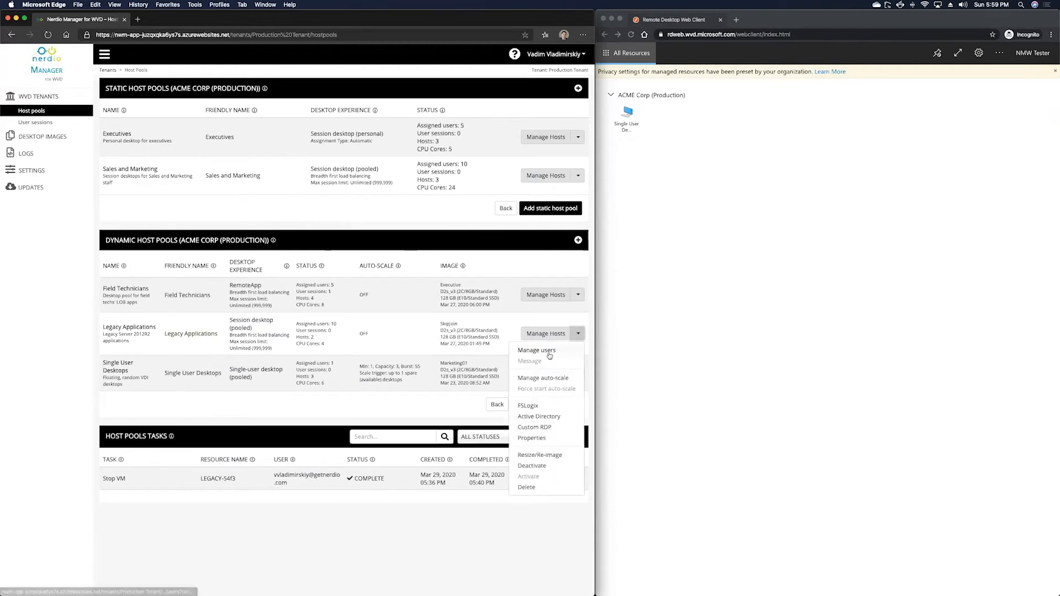
# - In Manage users, search 'nmw', select both NMW users and confirm Assign (2)
pyautogui.click(537, 350)
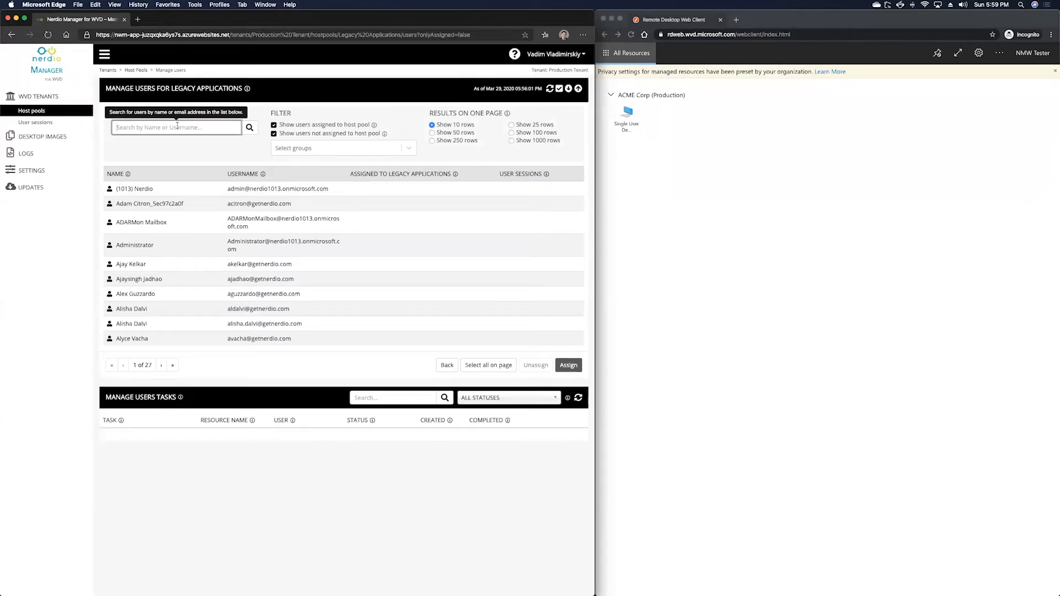
pyautogui.write('nmw')
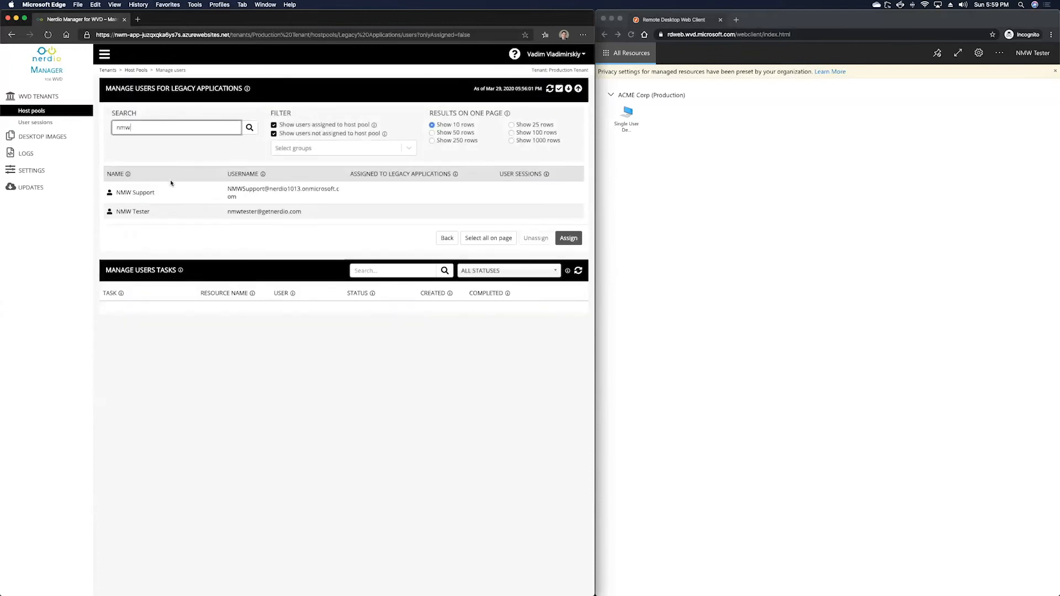
pyautogui.click(479, 238)
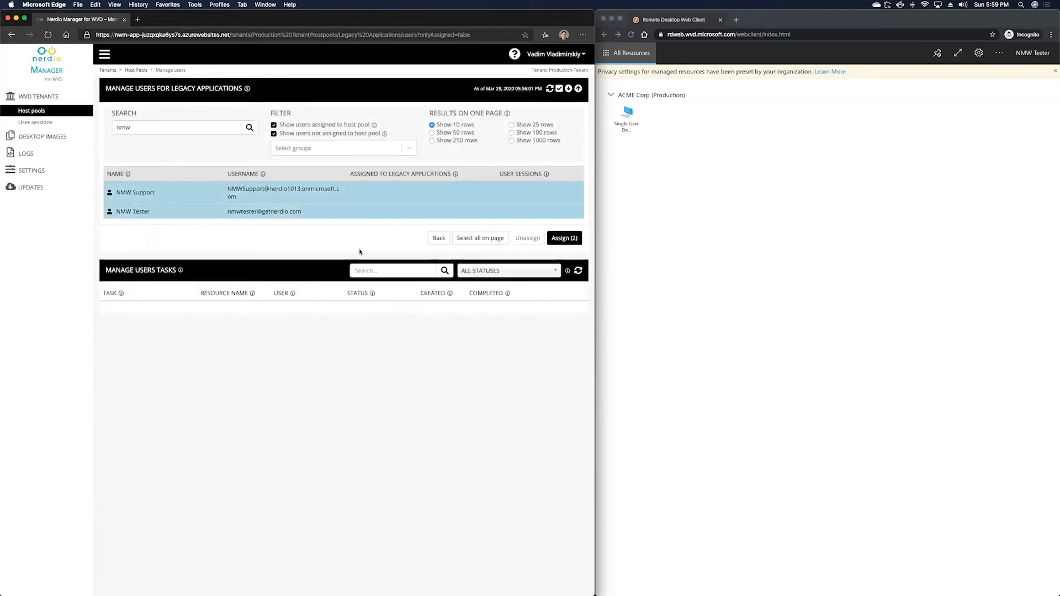
pyautogui.click(564, 238)
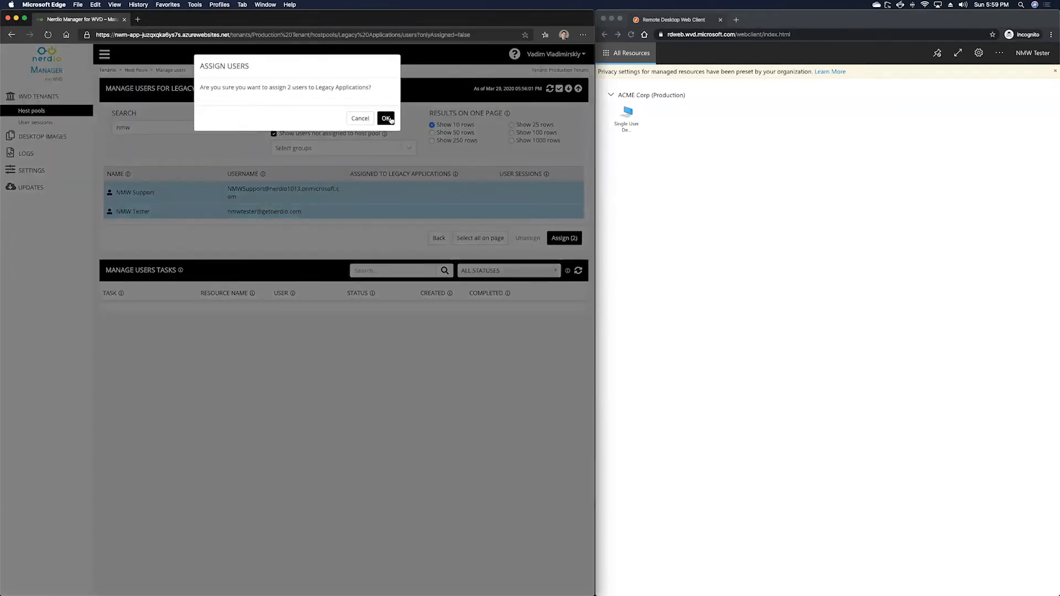
pyautogui.click(387, 118)
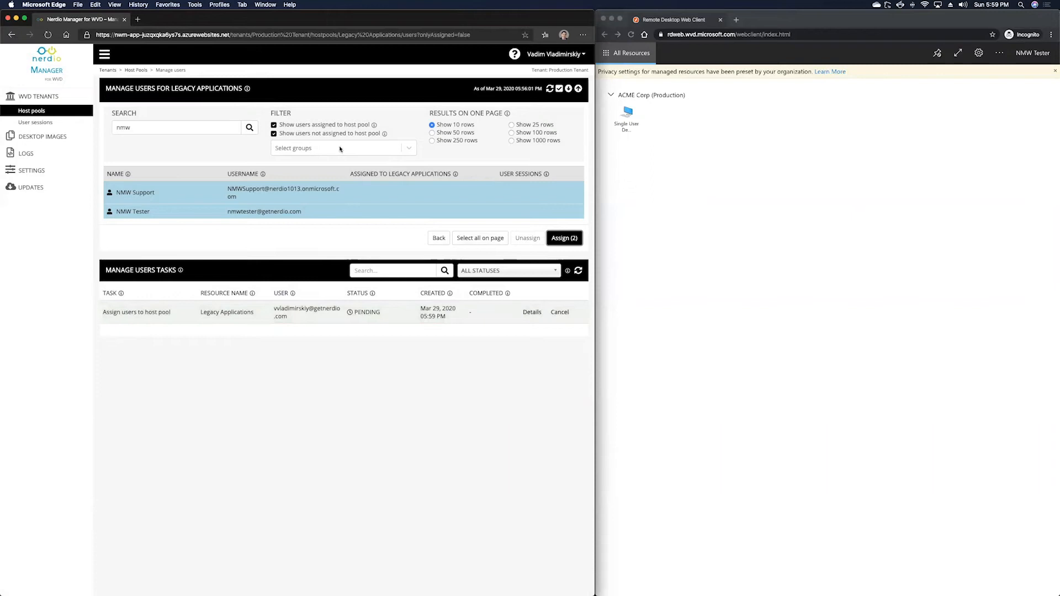
pyautogui.click(338, 148)
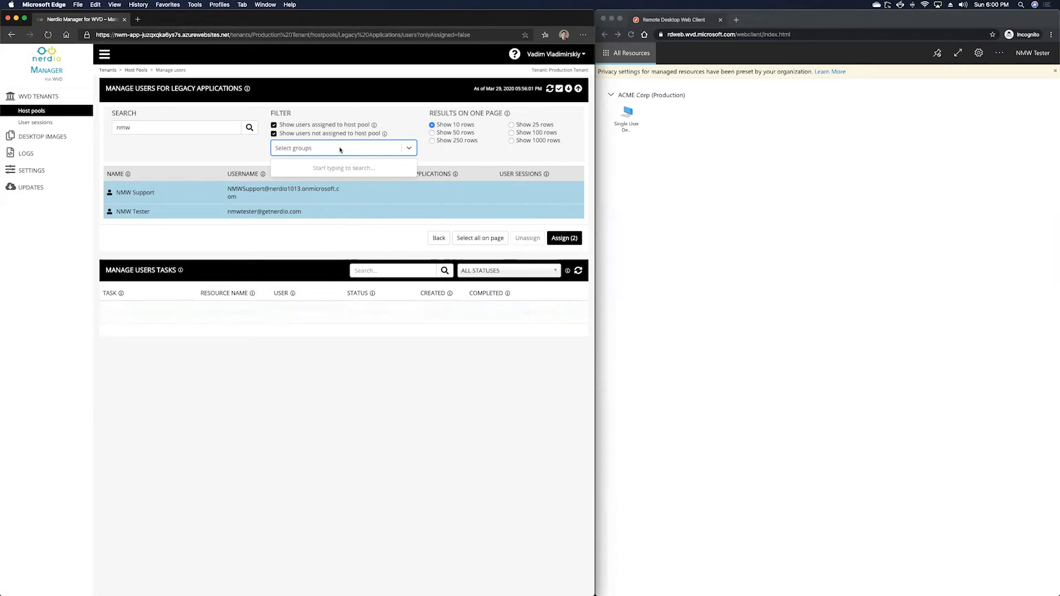
# - Clear the search, filter to the Marketing group and select all its members
pyautogui.click(564, 239)
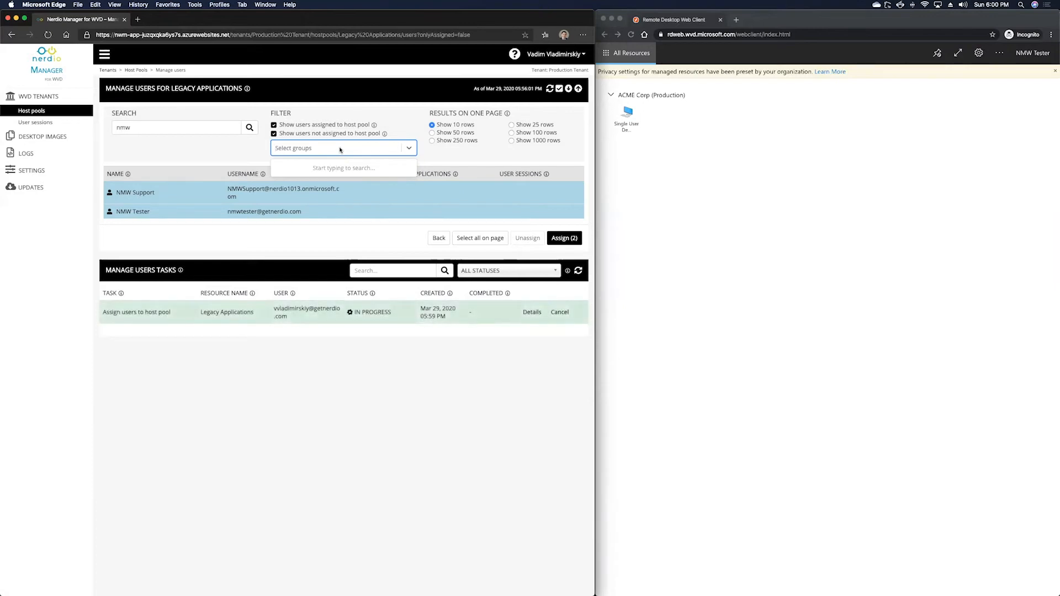
pyautogui.click(176, 128)
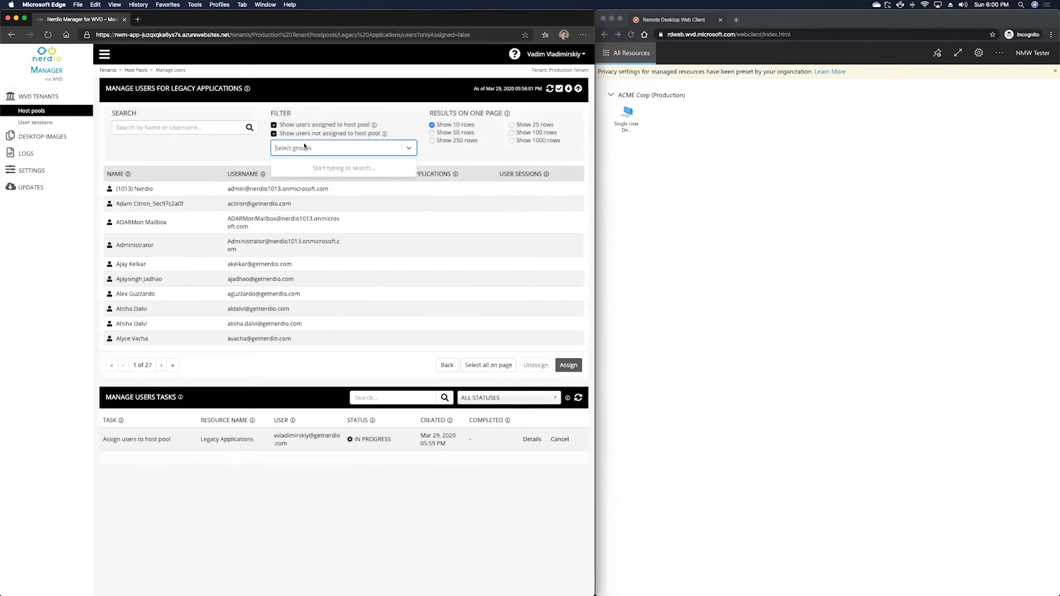
pyautogui.write('marketing')
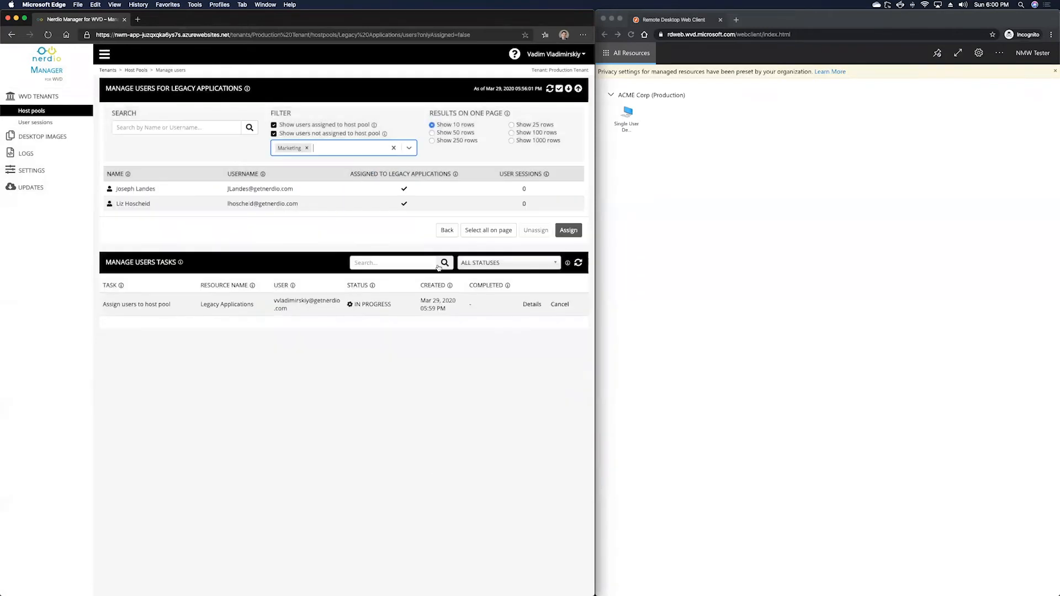
pyautogui.click(488, 229)
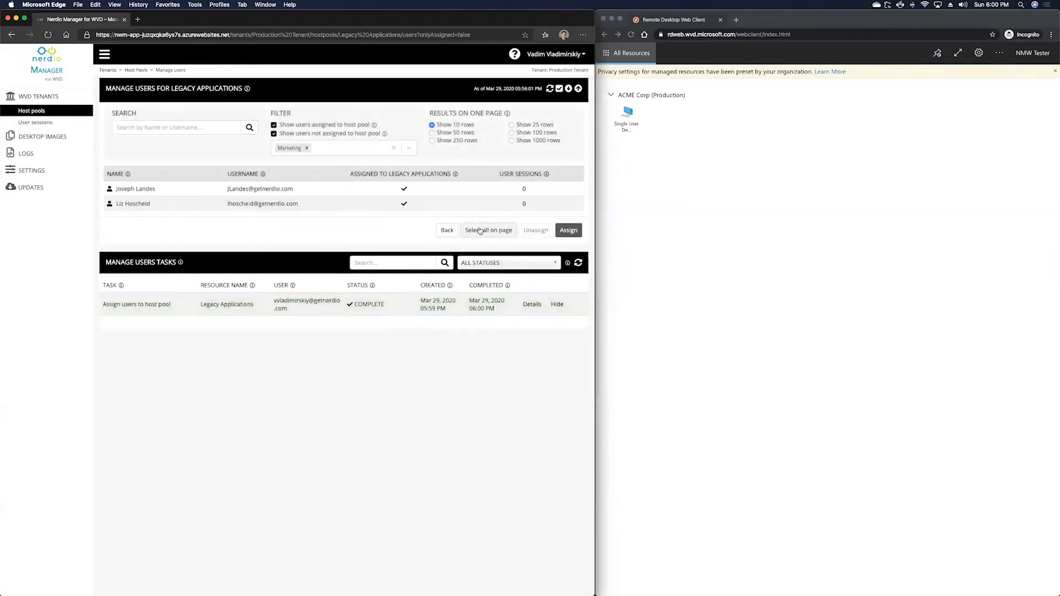
pyautogui.click(487, 230)
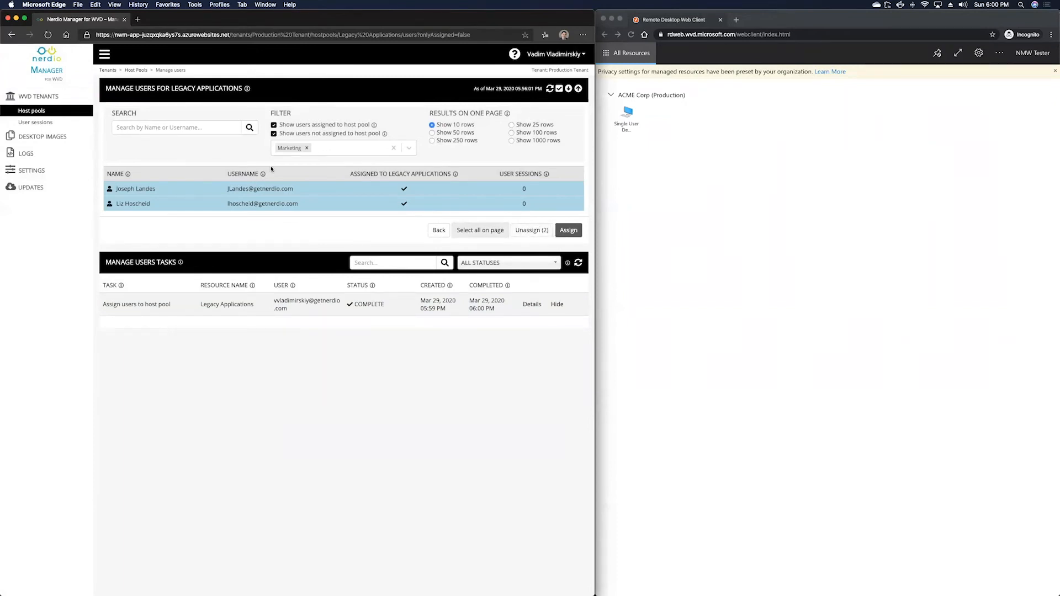
pyautogui.click(439, 230)
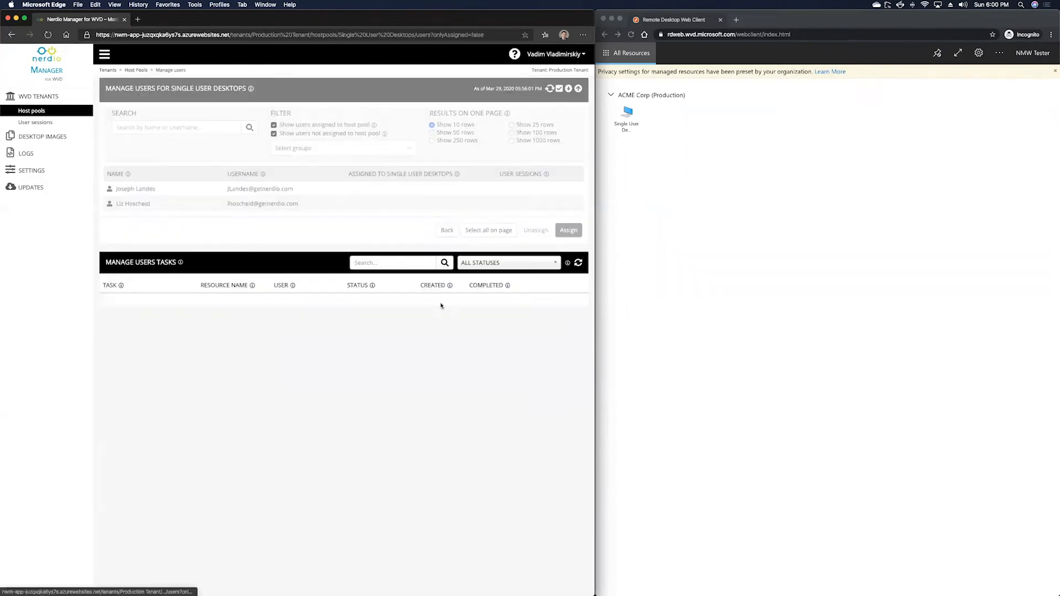
# - Hide unassigned users, select NMW Tester and confirm Unassign (1)
pyautogui.click(274, 134)
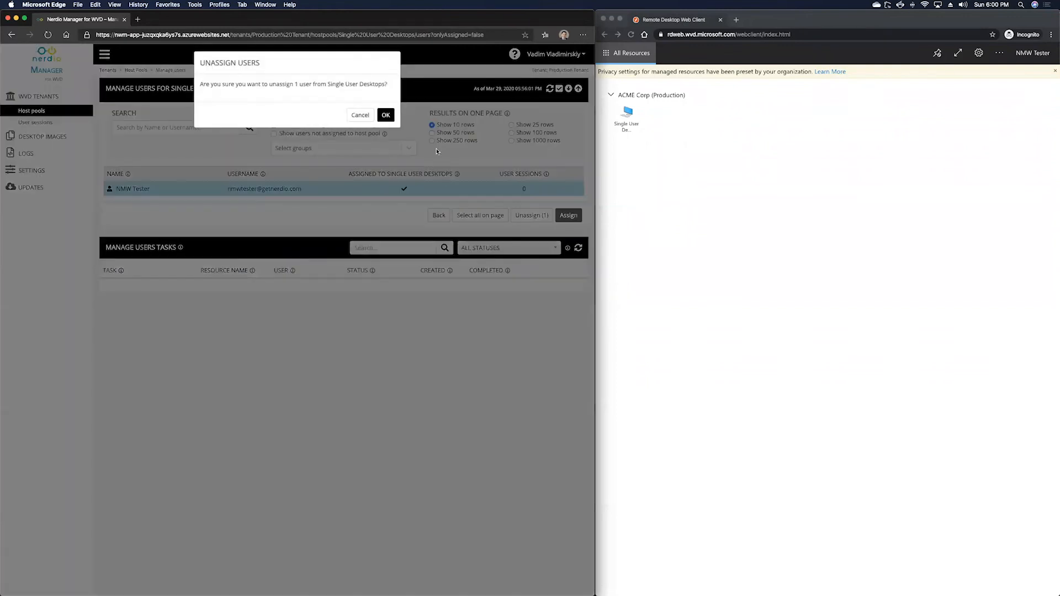
pyautogui.click(387, 115)
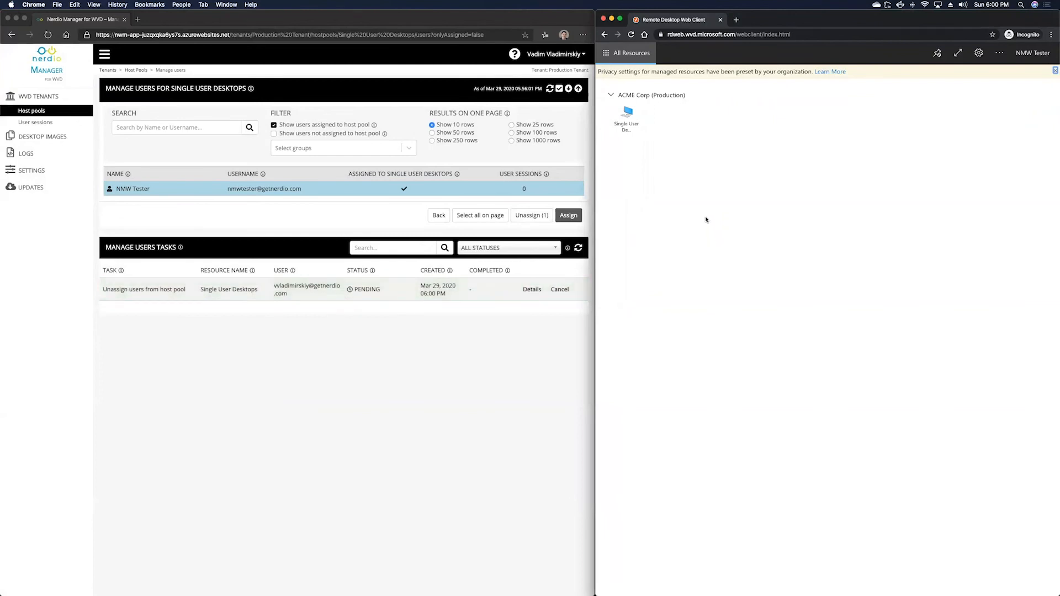
pyautogui.moveTo(626, 118)
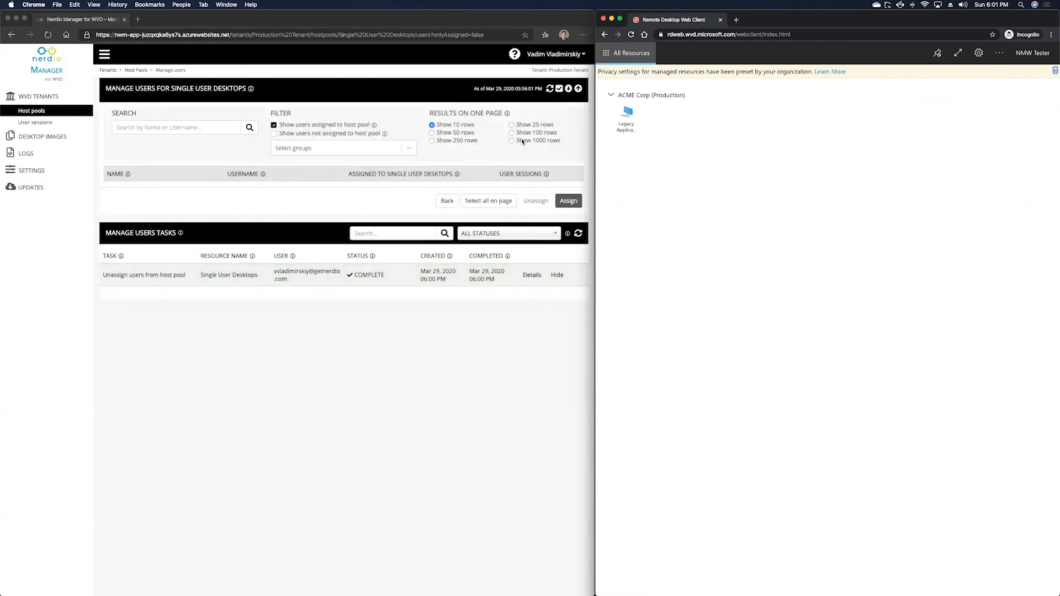
# - Show 1000 rows per page and bring up the group filter list
pyautogui.click(513, 141)
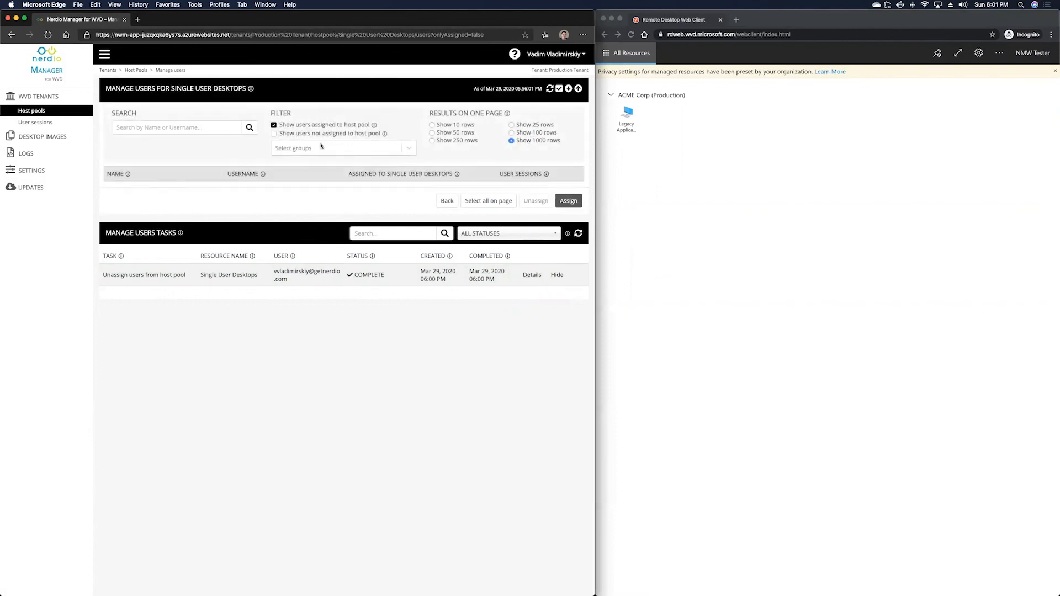
pyautogui.click(325, 148)
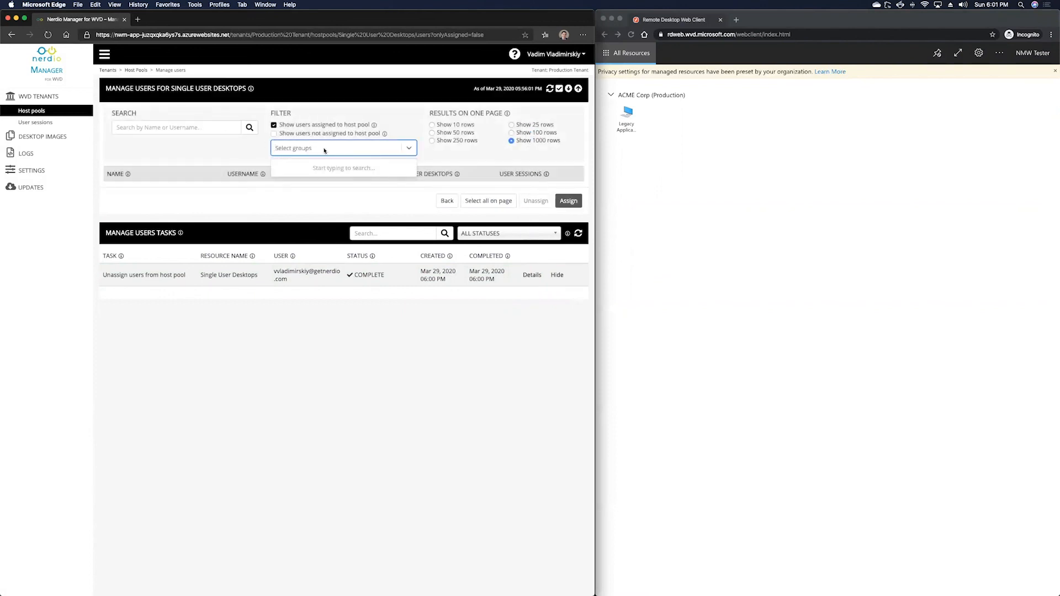